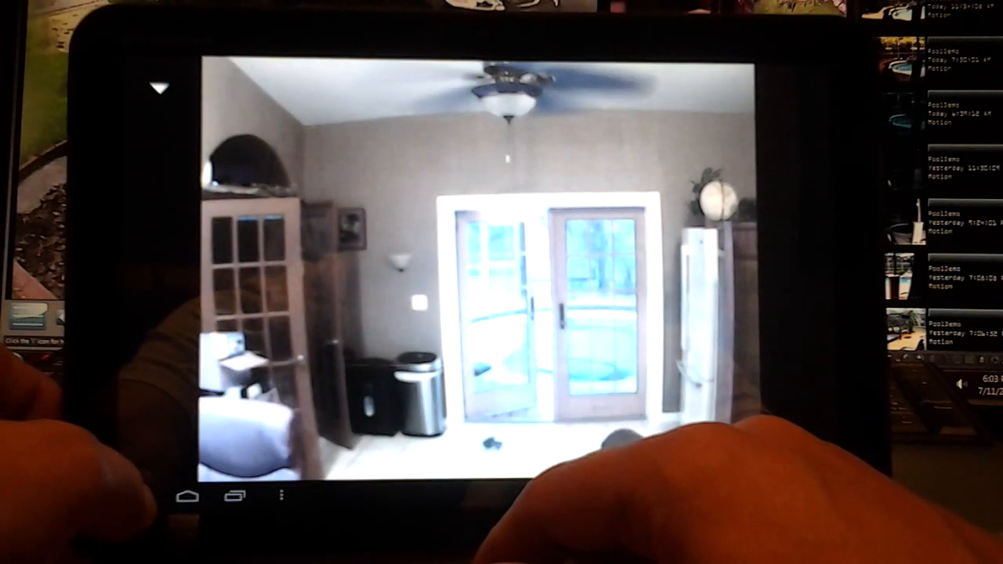
Switch through the BackYard, Office and FrontYard feeds to the Garage camera and open the menu
left_click(159, 88)
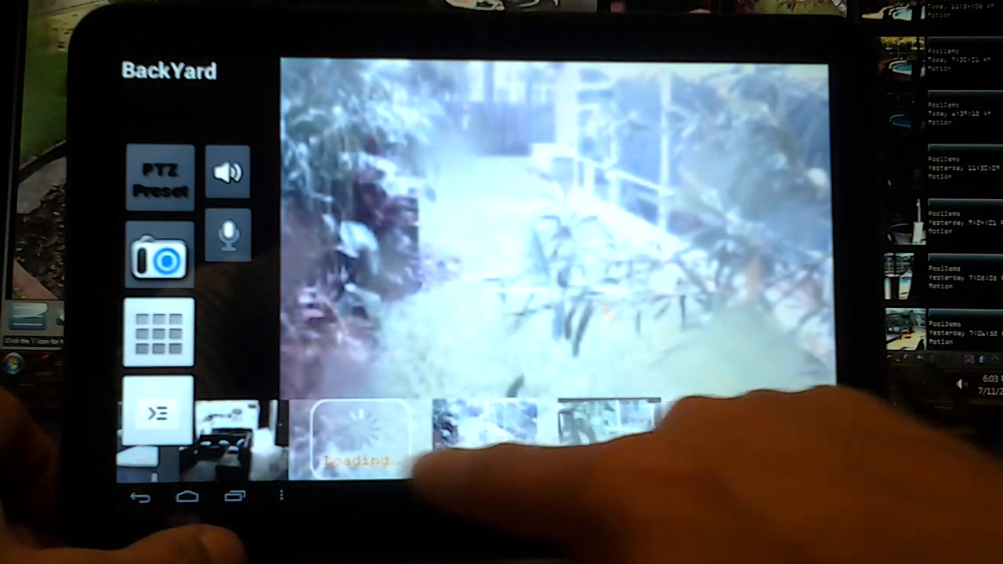
left_click(509, 427)
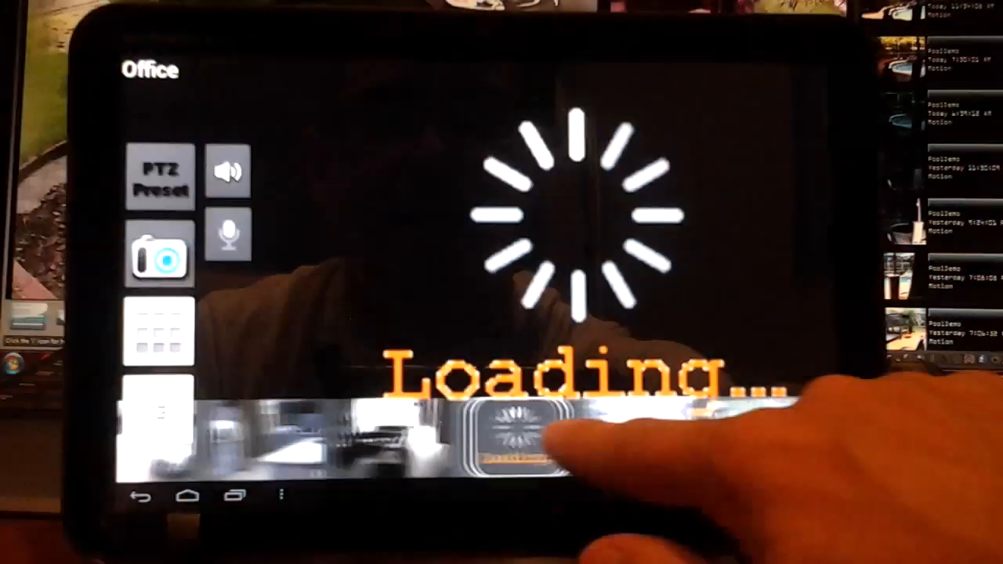
left_click(517, 430)
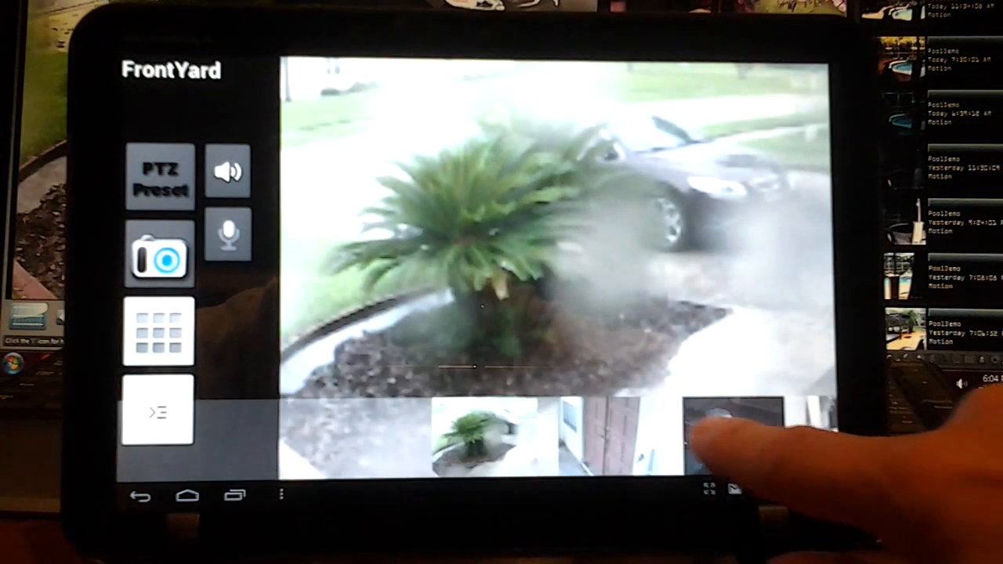
left_click(728, 435)
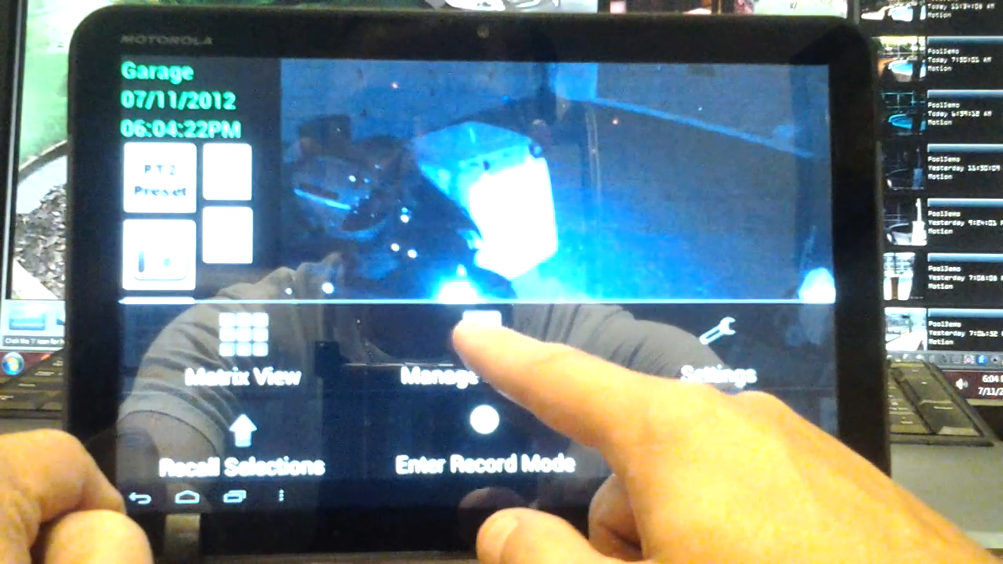
From Manage Cameras, add a new camera of type 'IP Camera, DVR, NVR'
left_click(450, 375)
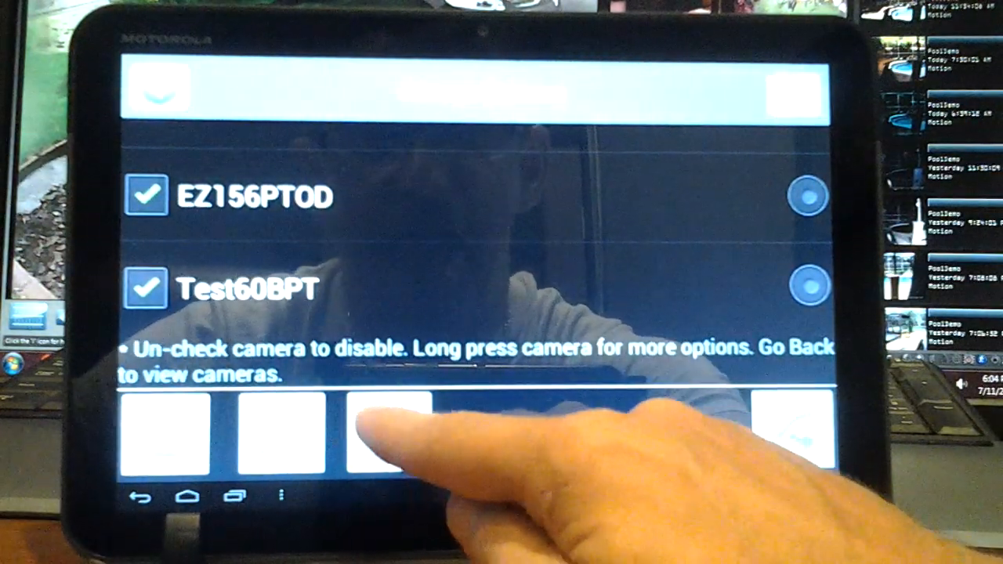
left_click(388, 431)
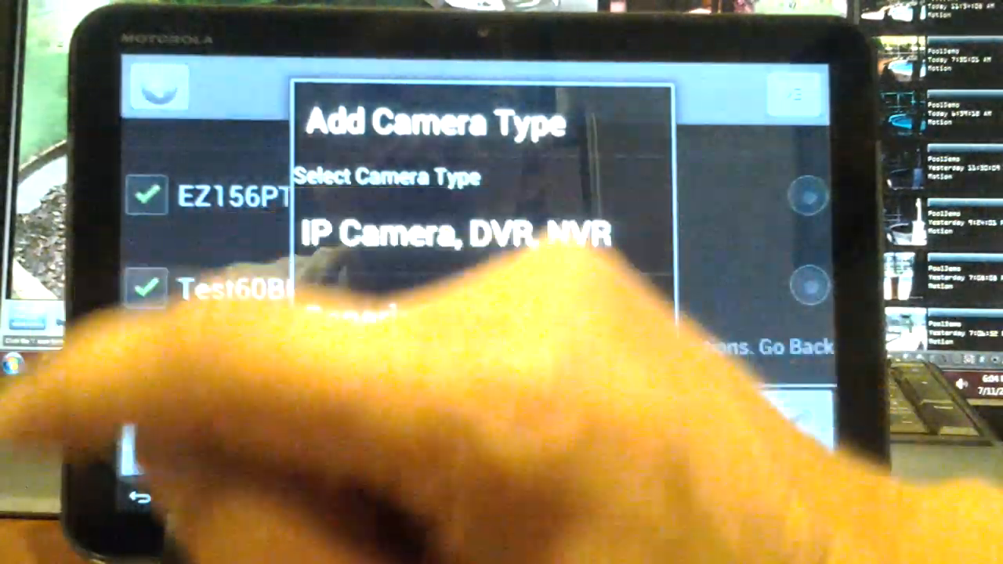
left_click(456, 234)
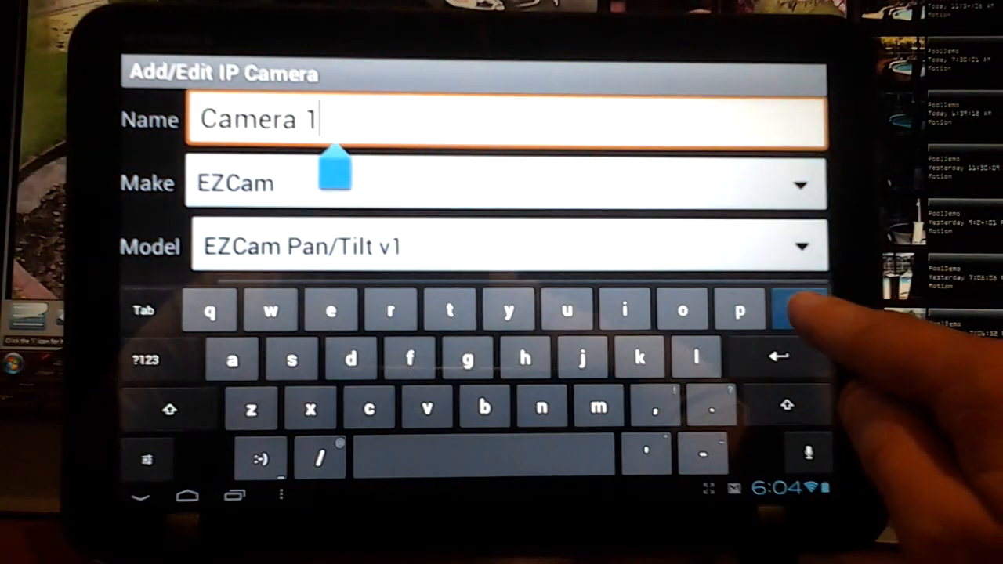
Enter name 'Test Camera', host 192.168.1.99, HTTP port 1046 and user demo
left_click(799, 310)
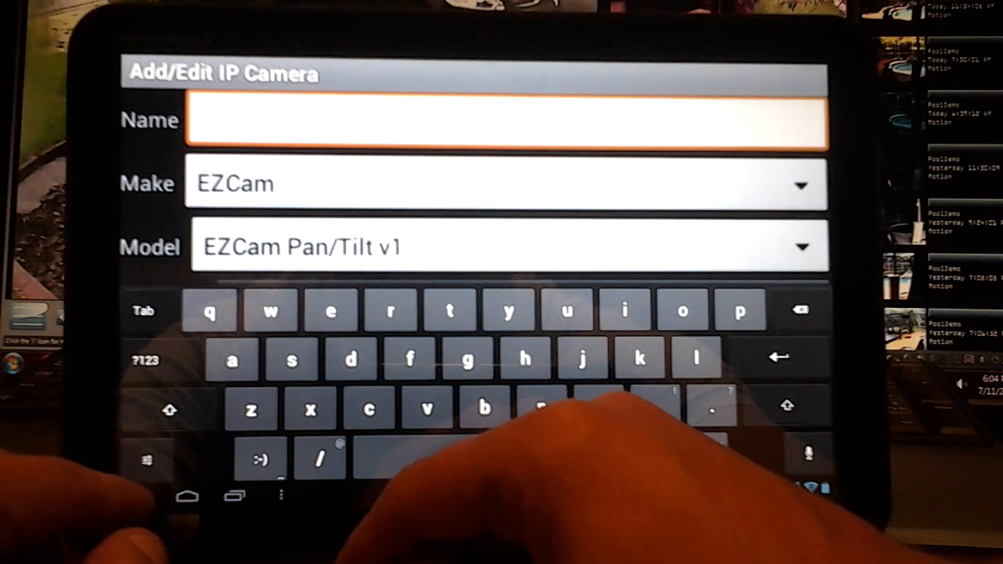
type("T")
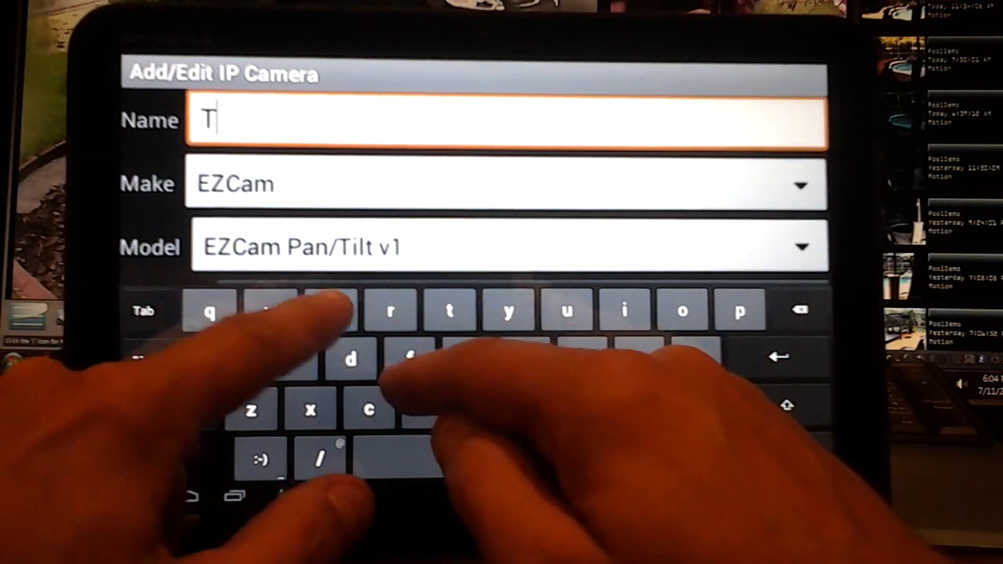
type("est Came")
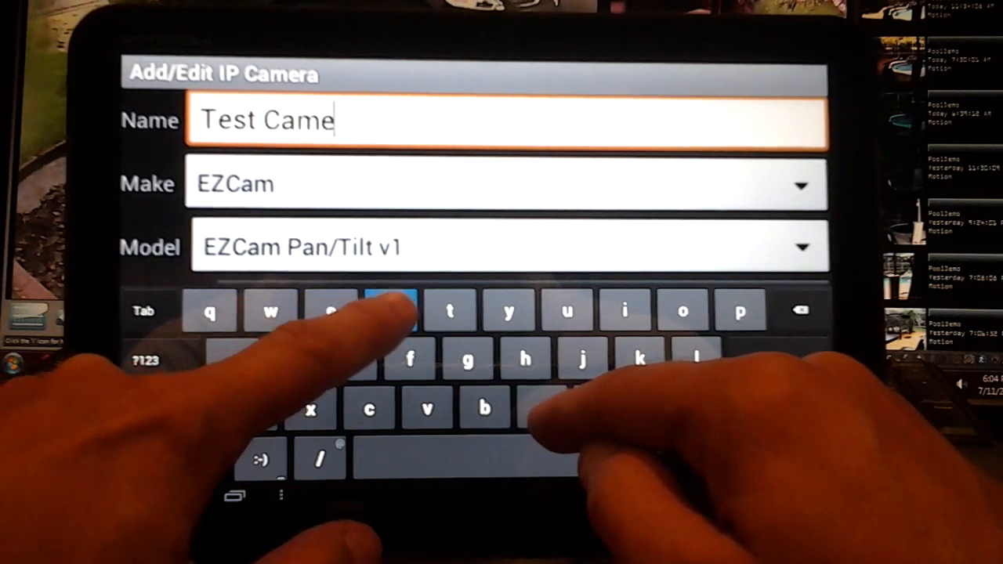
type("ra")
type("192.168.1.99")
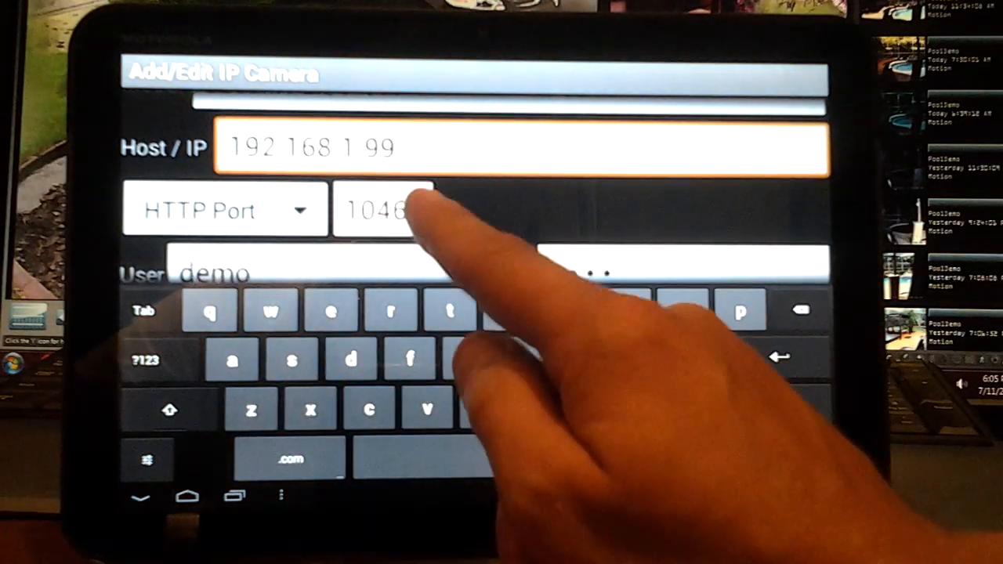
mouse_move(439, 235)
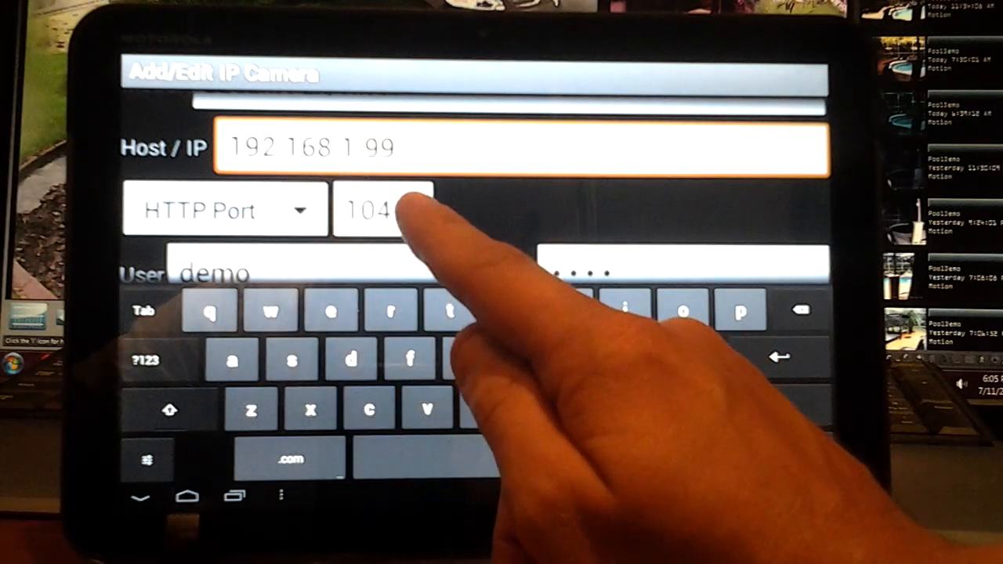
type("6")
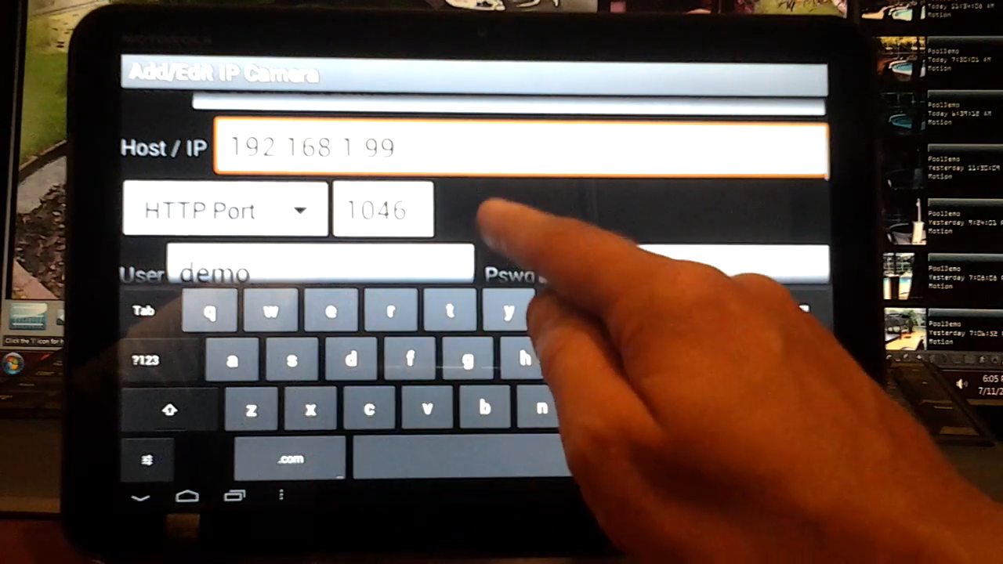
left_click(681, 231)
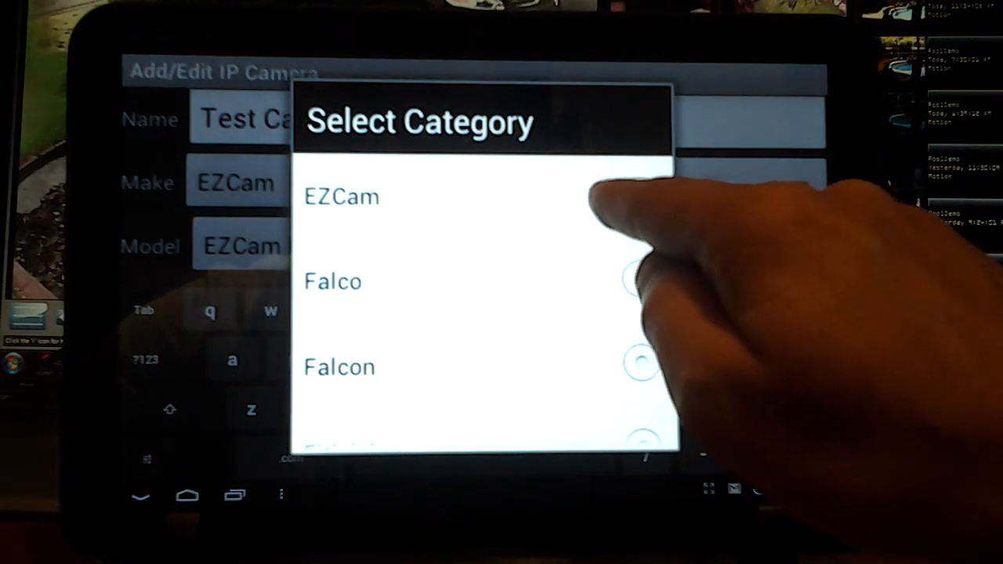
Keep EZCam as the make and pick an EZCam model type
left_click(341, 196)
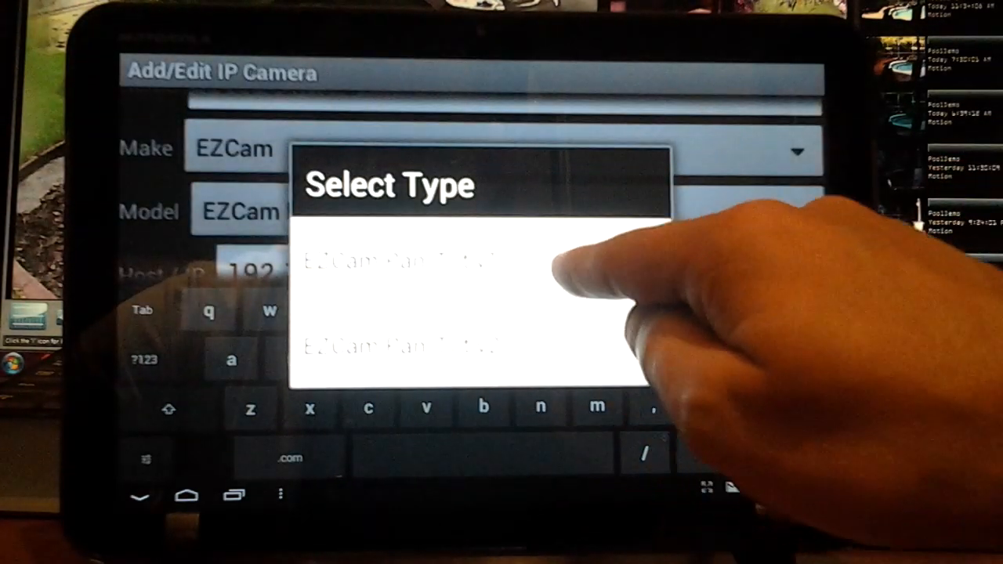
left_click(389, 261)
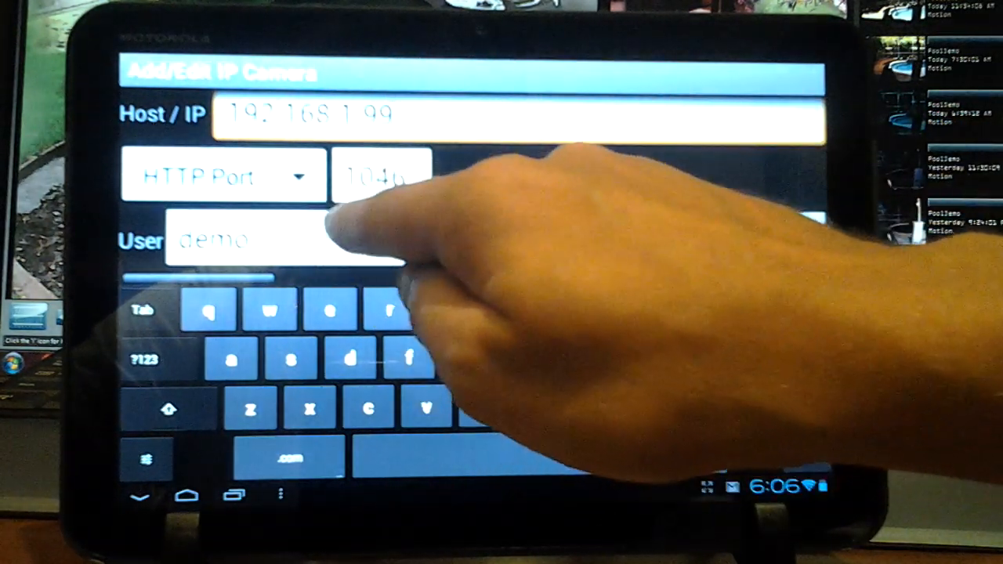
Save Test Camera and open its live pool view with the PTZ panel
left_click(595, 240)
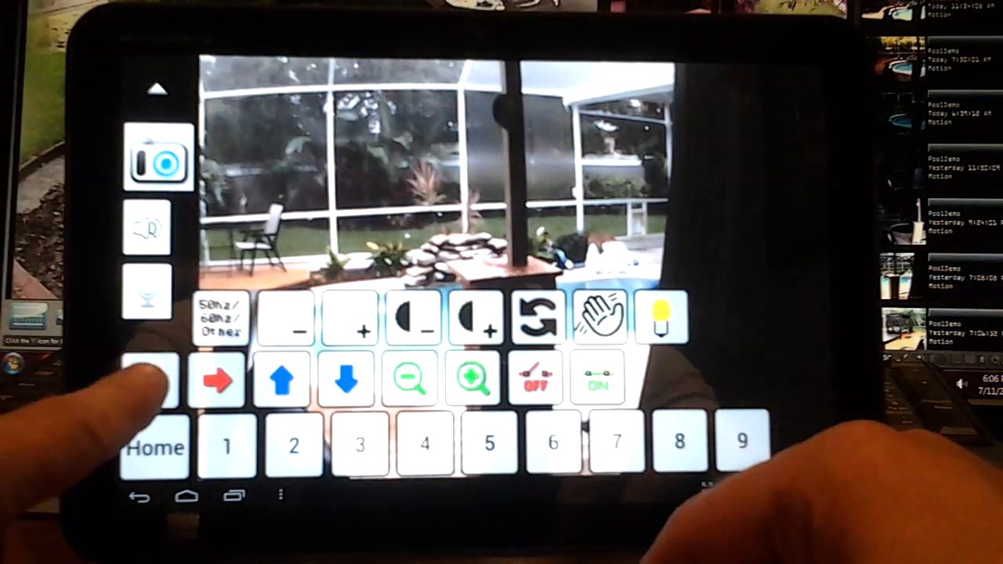
Pan Test Camera with the left/right arrows, then return to the Matrix View grid
left_click(149, 380)
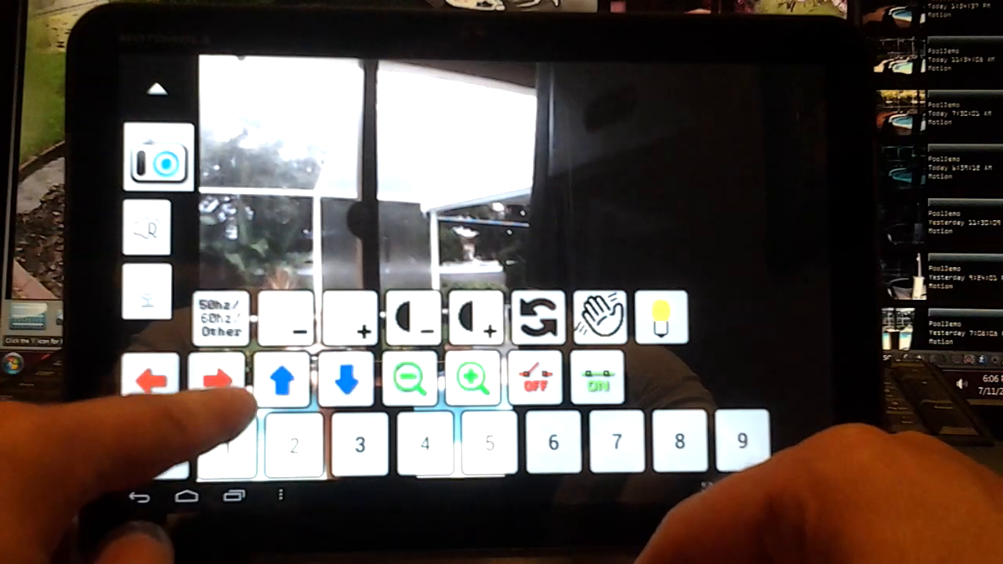
left_click(152, 380)
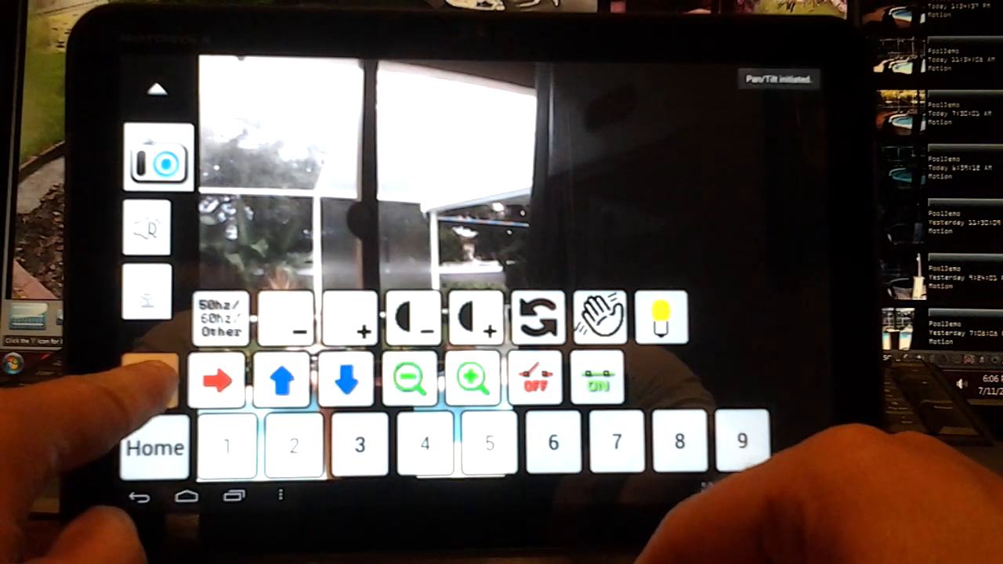
left_click(218, 380)
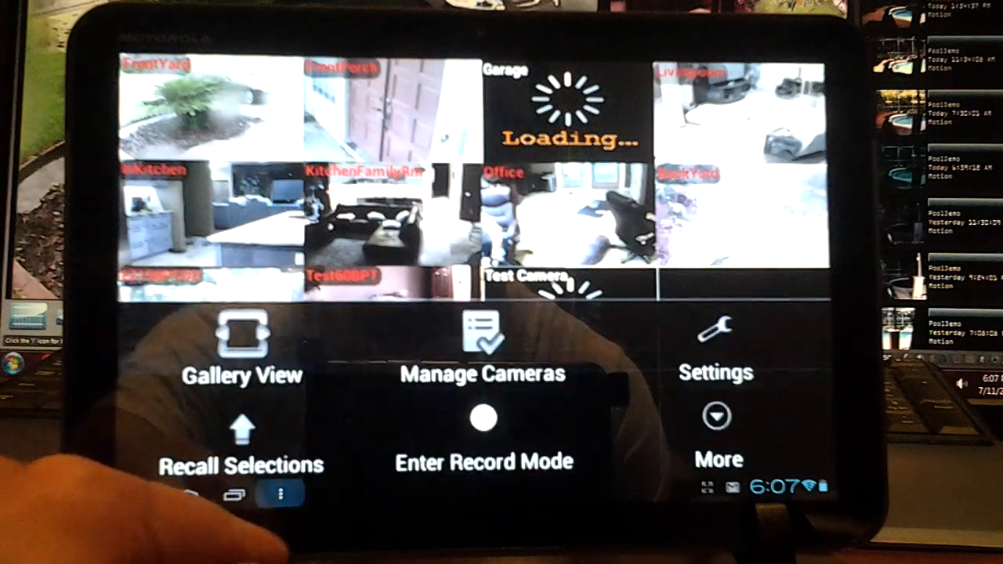
In Test Camera's More Options, enable Invert pan and Invert tilt
left_click(481, 353)
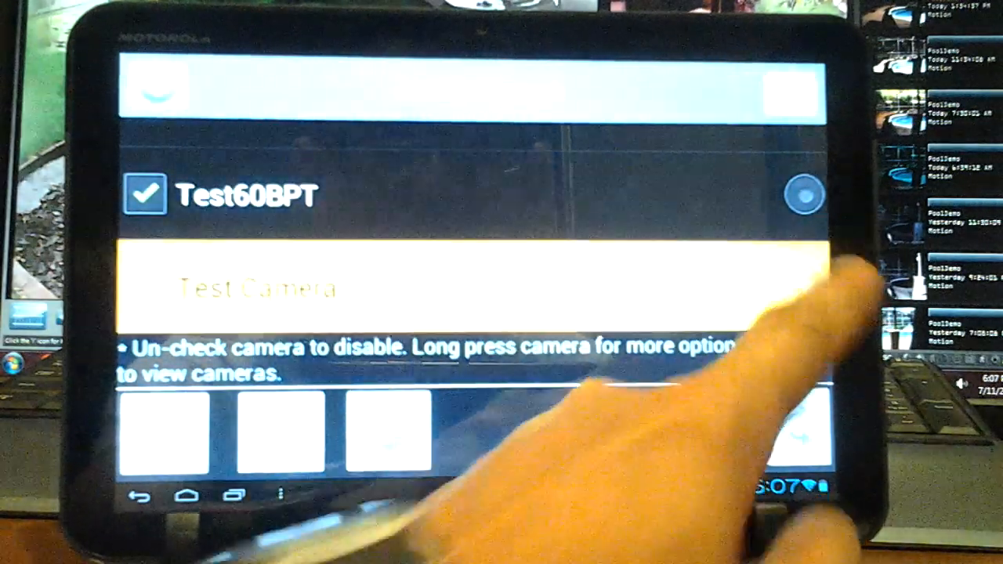
left_click(145, 287)
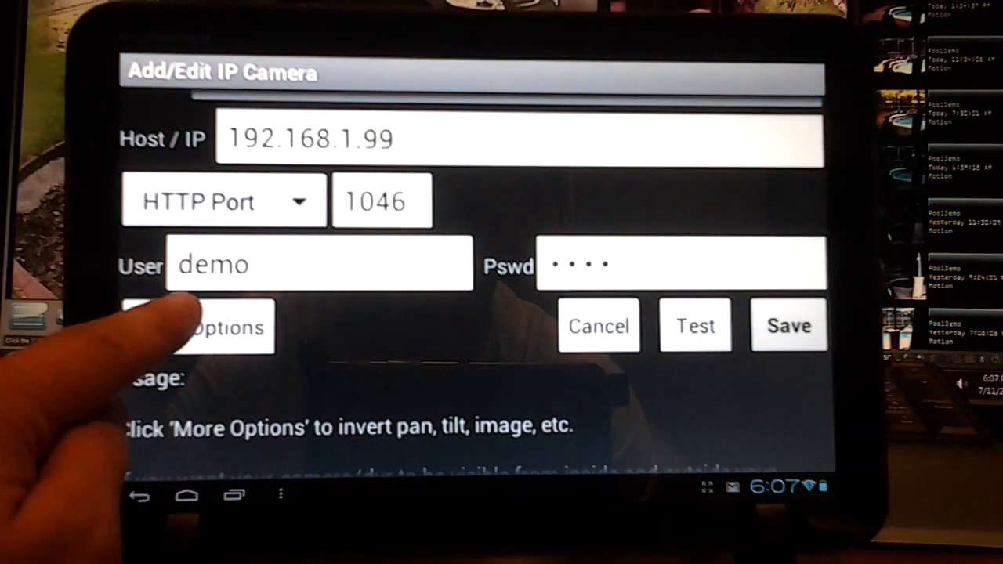
left_click(227, 326)
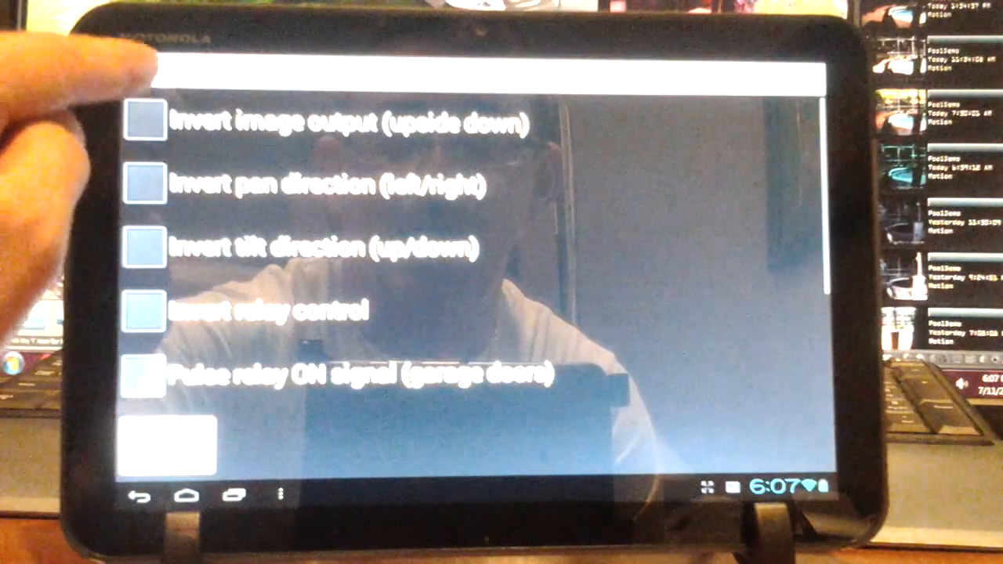
left_click(145, 186)
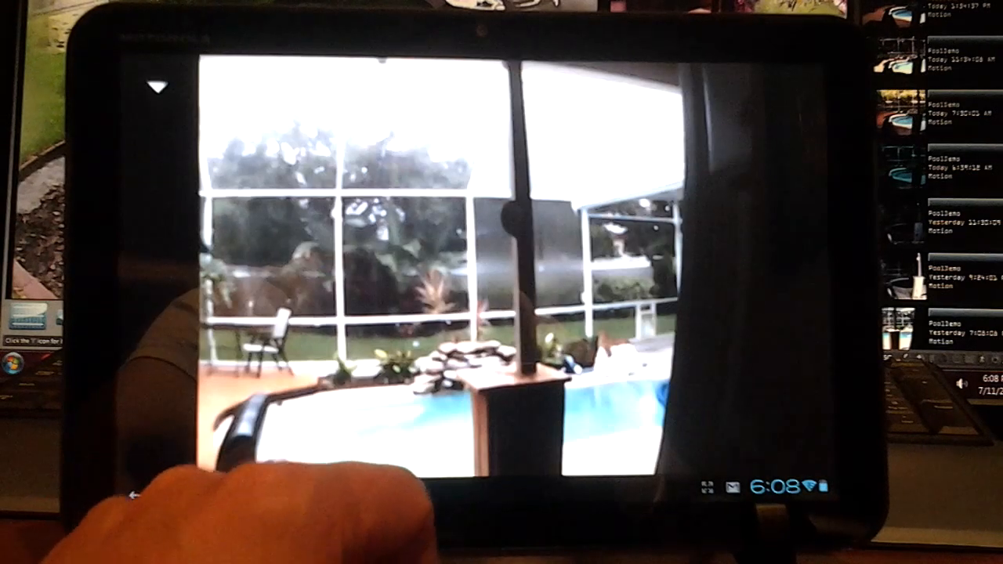
Bring up Test Camera's PTZ controls and test panning and tilting up
left_click(156, 87)
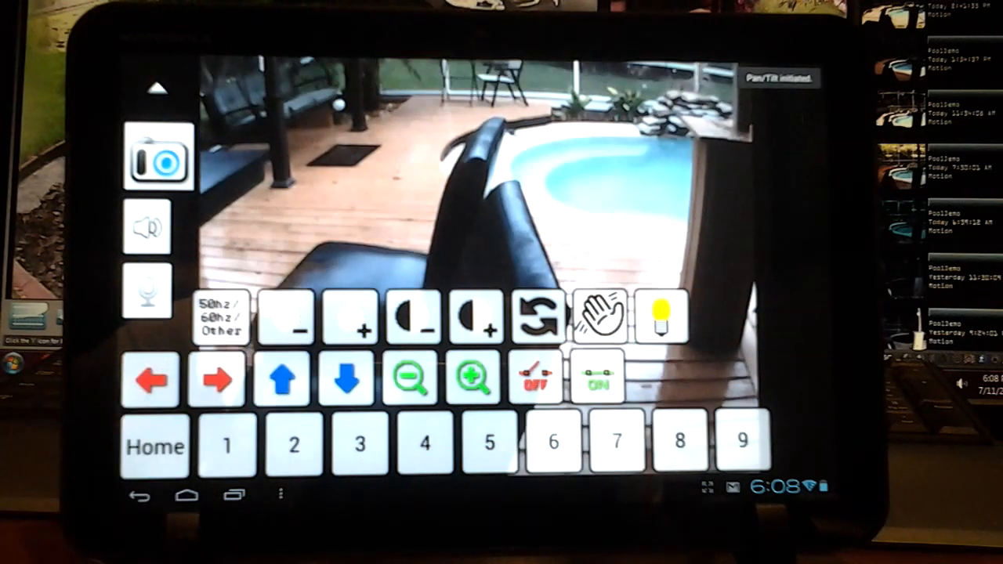
left_click(283, 380)
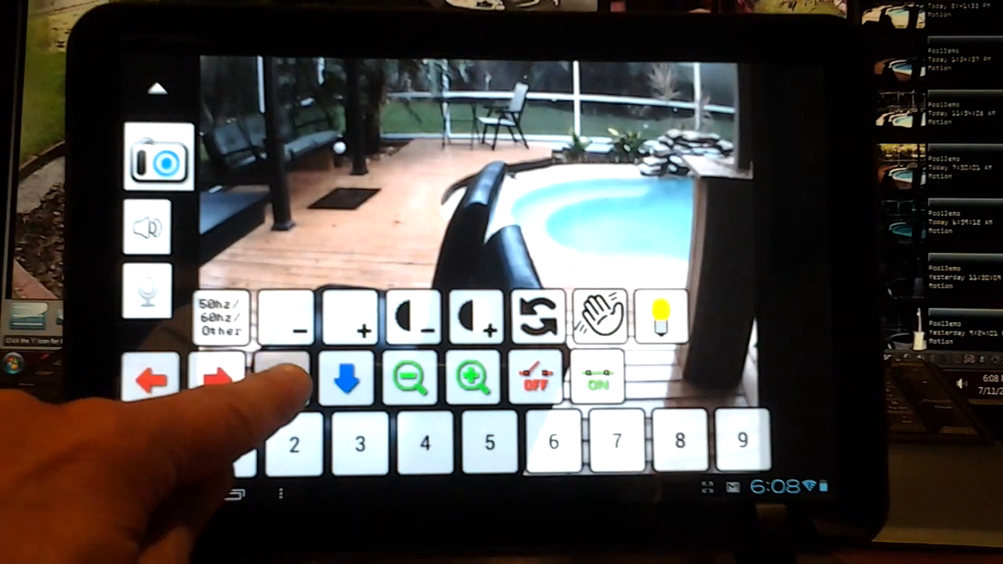
left_click(285, 380)
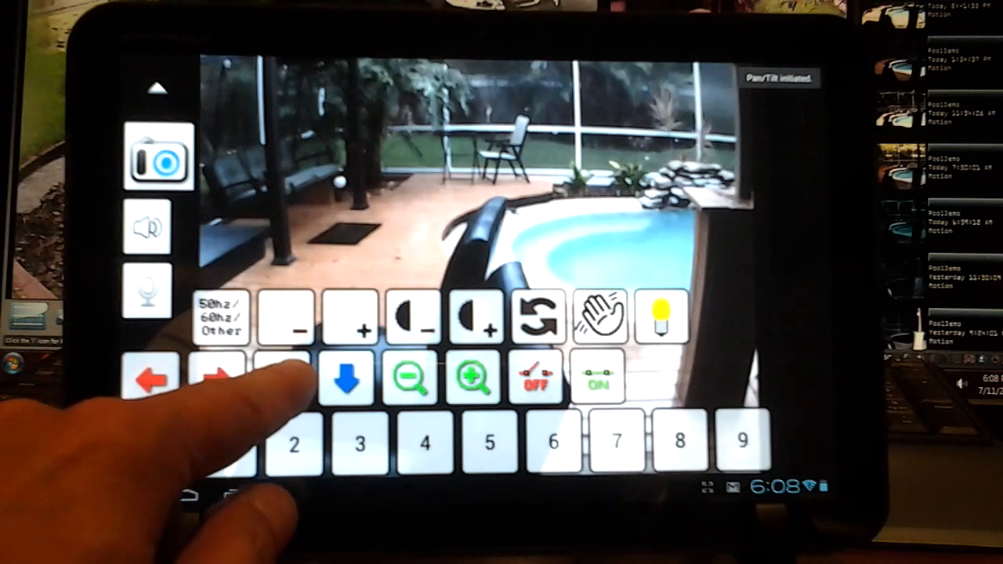